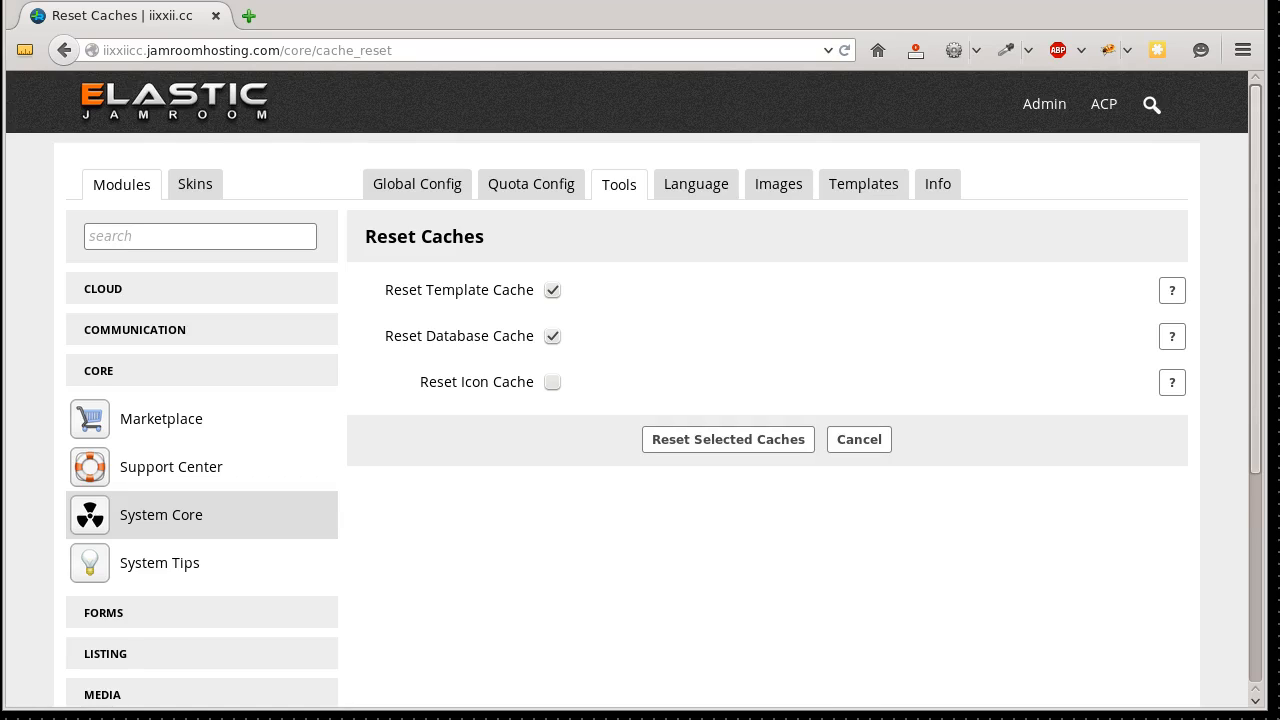
mouse_move(916, 352)
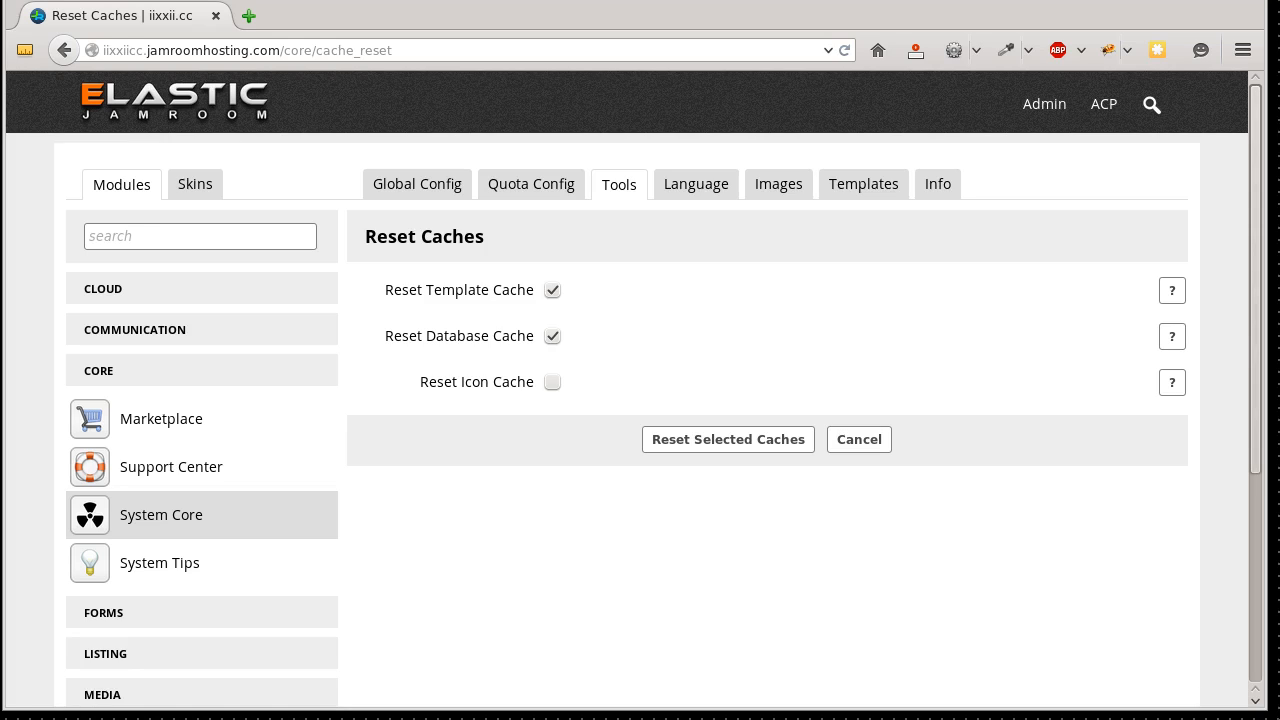
mouse_move(512, 444)
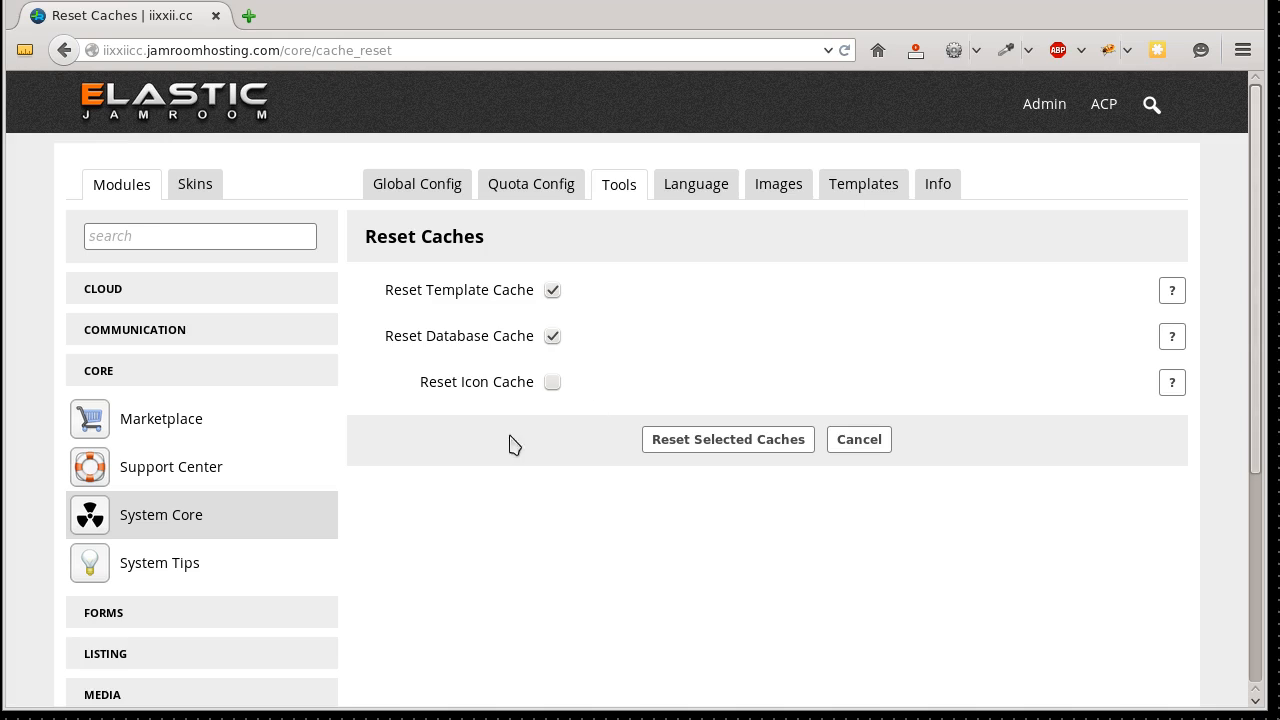
mouse_move(150, 76)
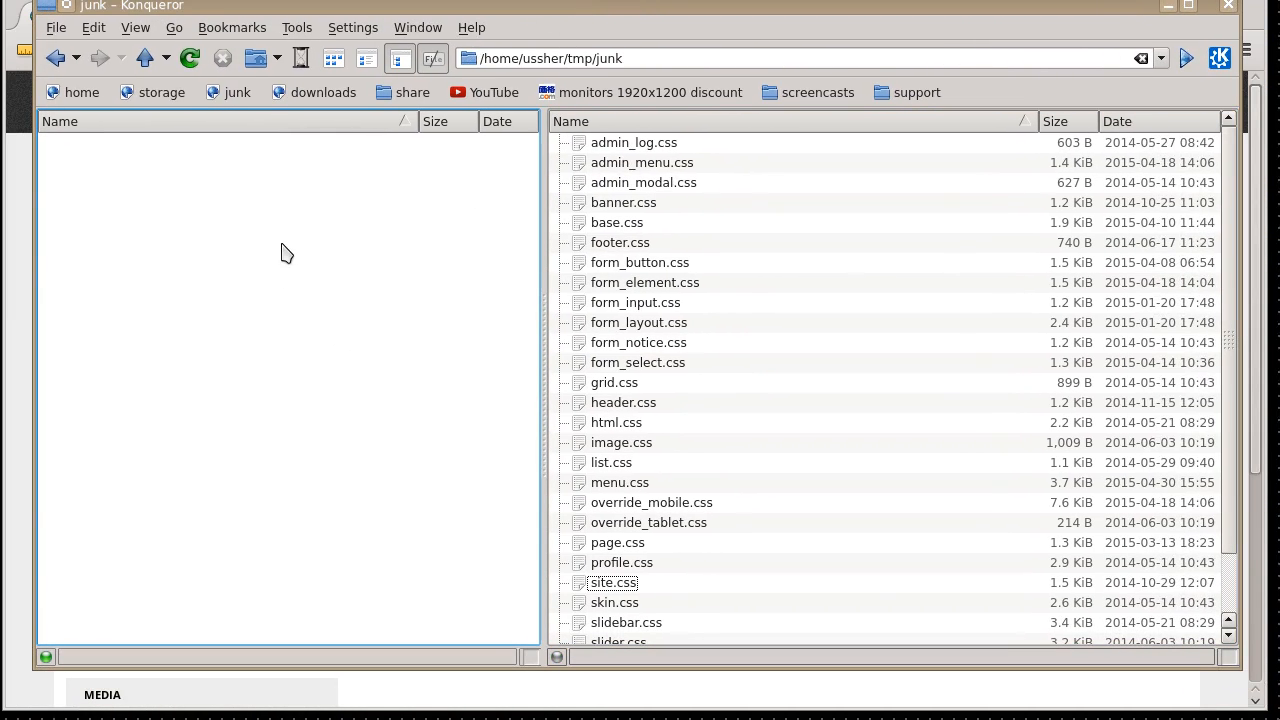
mouse_move(594, 356)
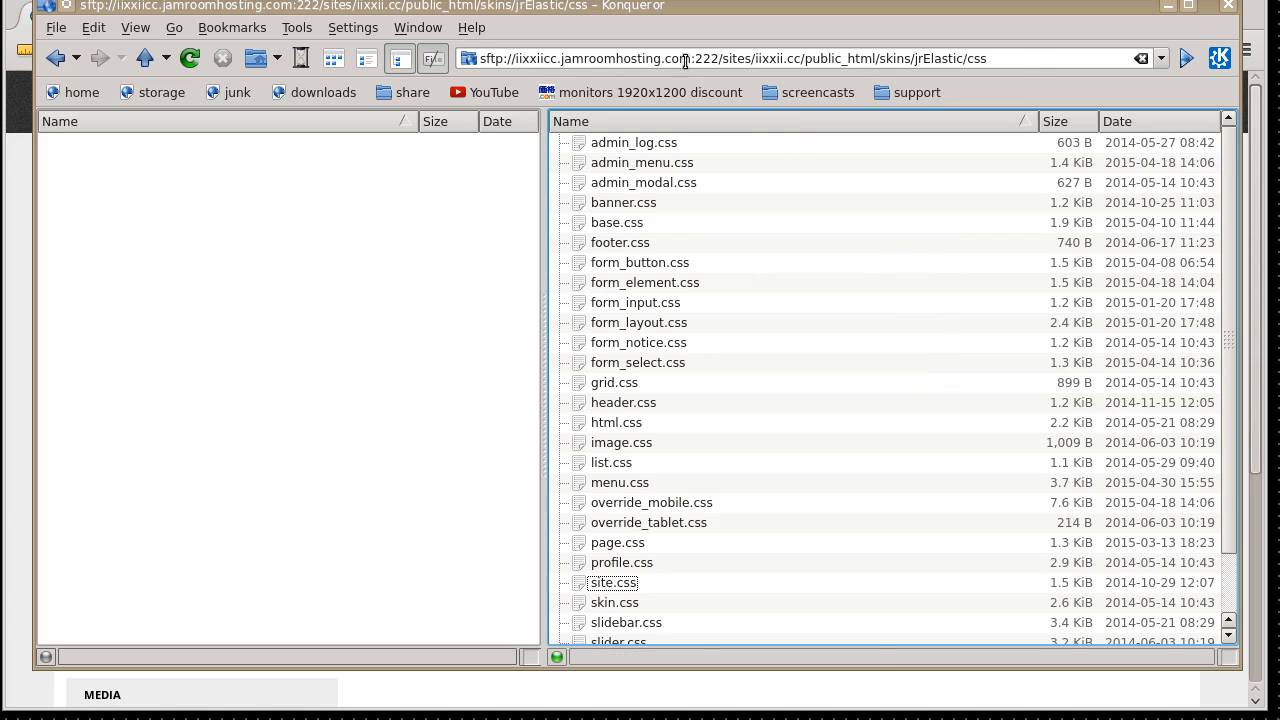
mouse_move(836, 290)
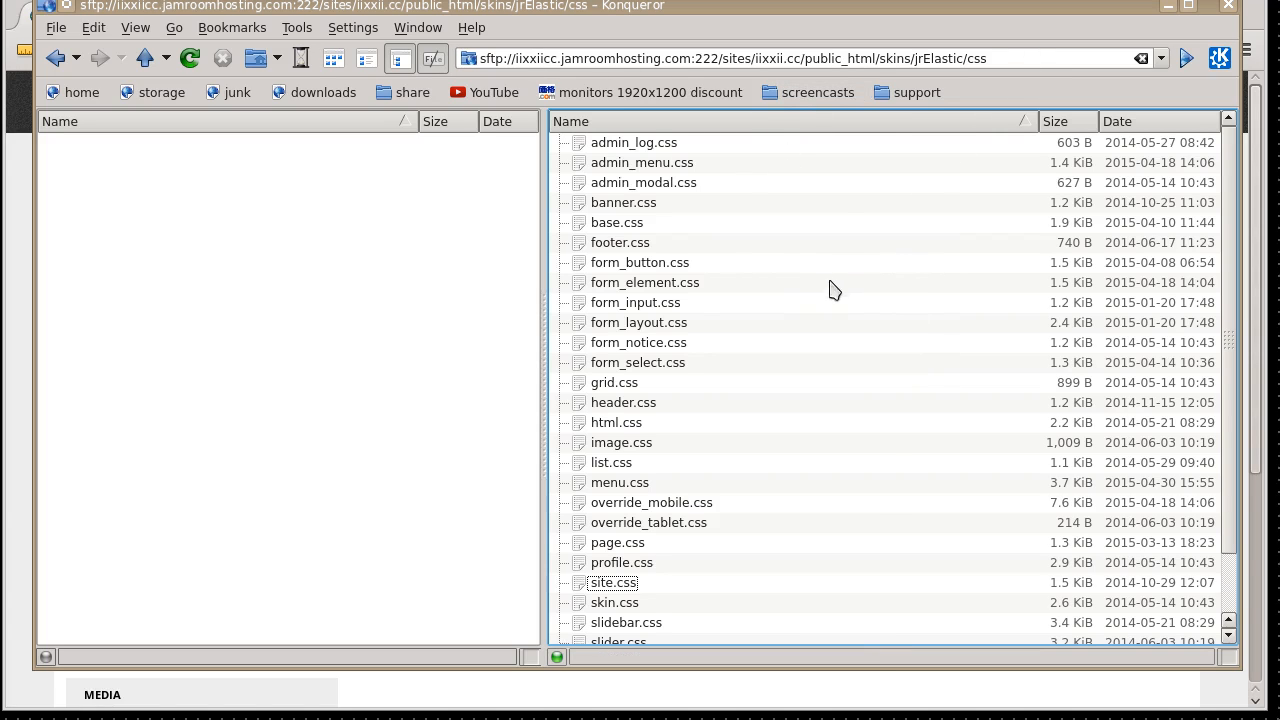
Step: Go up from the current folder to the server's SFTP root
left_click(144, 56)
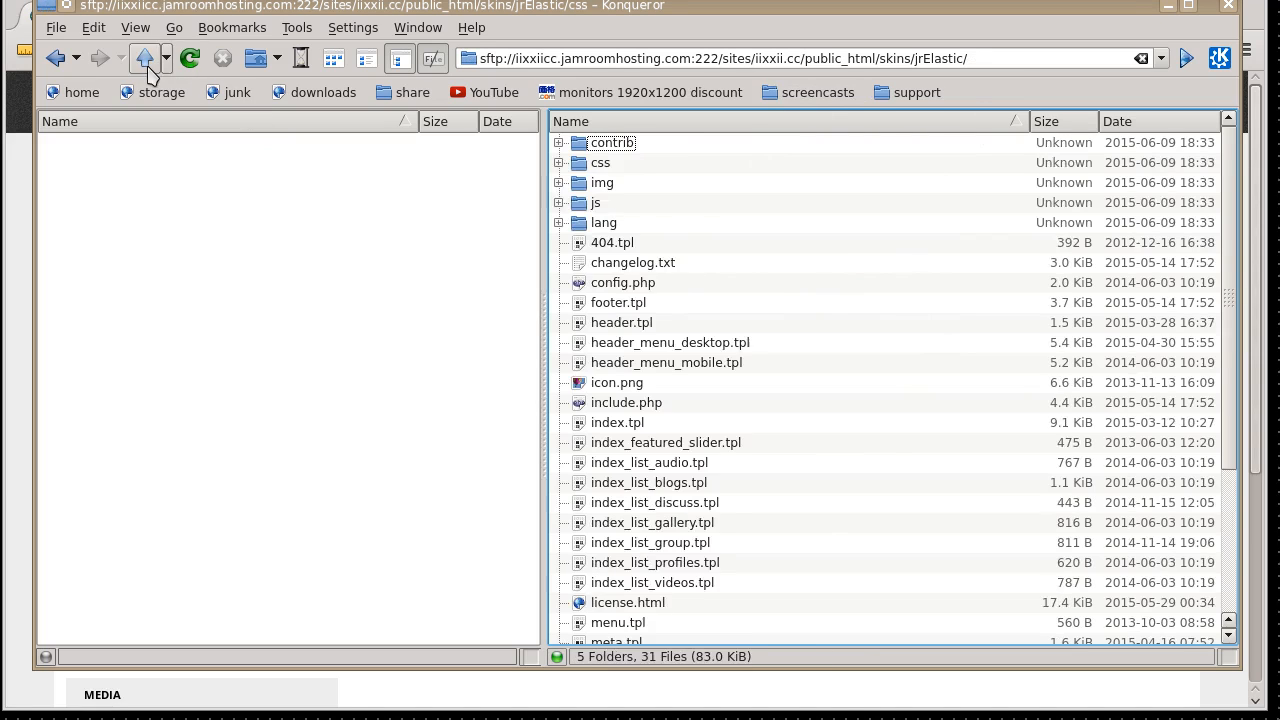
left_click(144, 56)
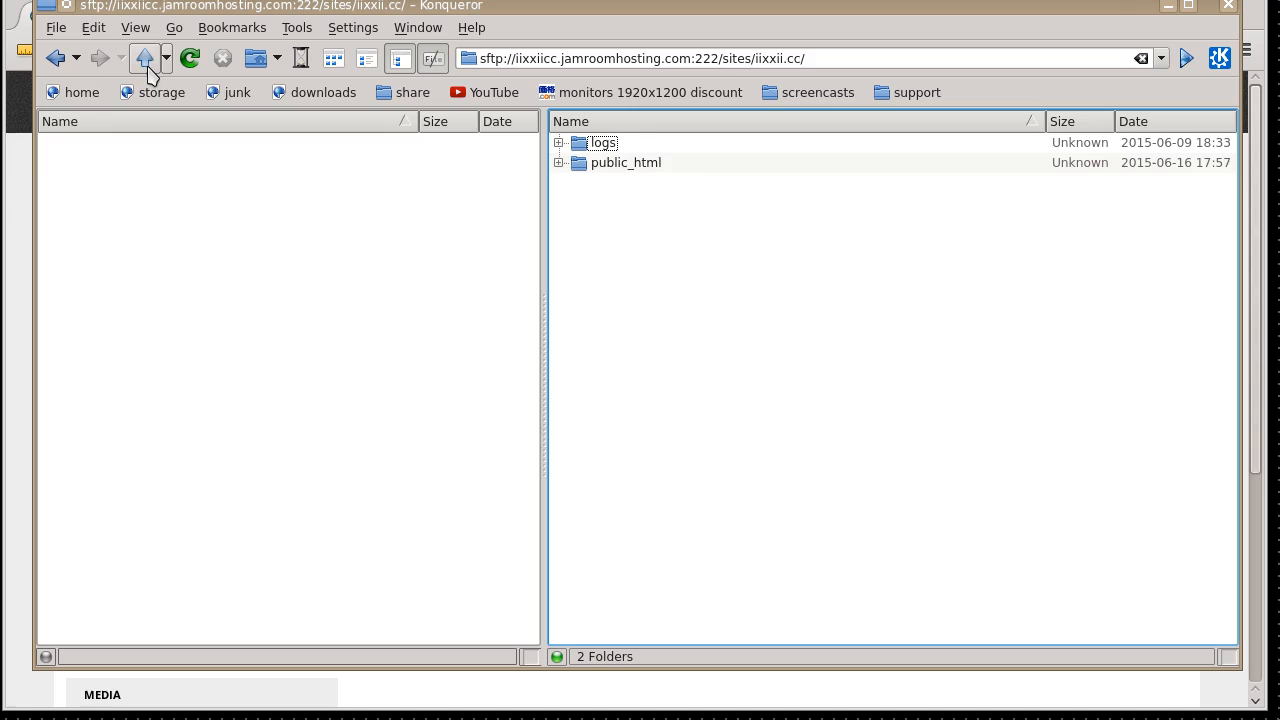
left_click(144, 56)
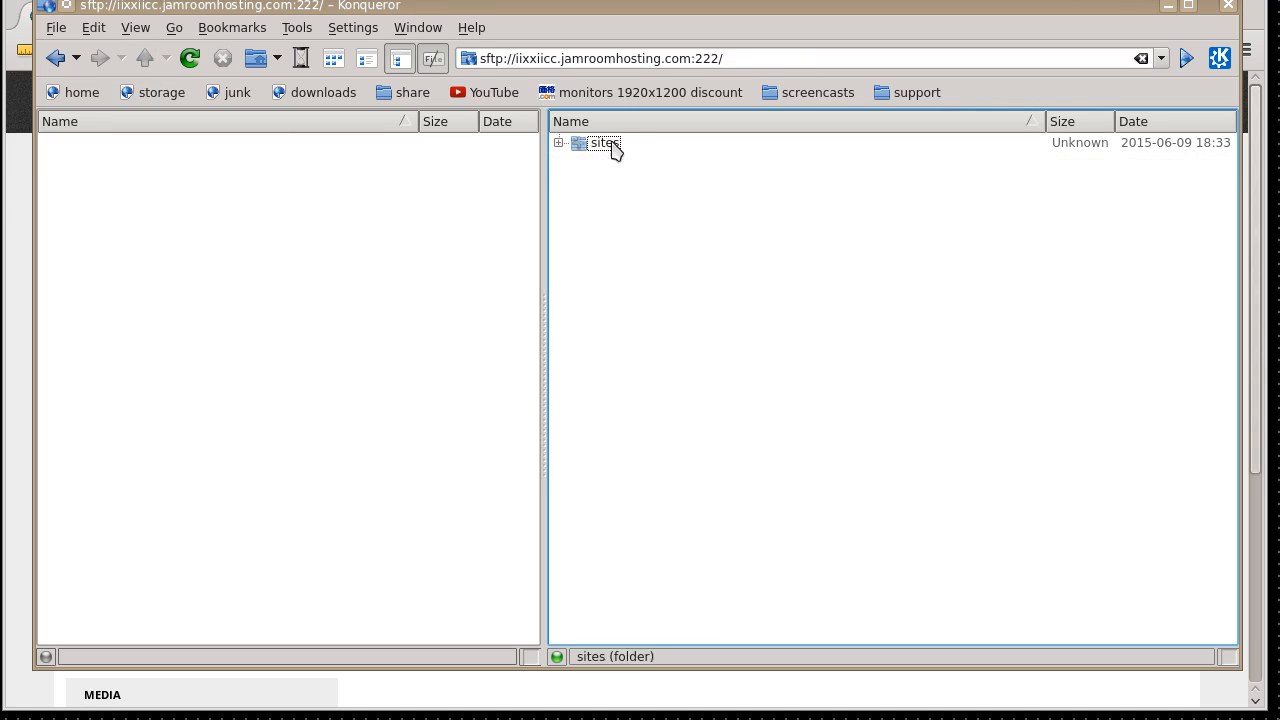
Step: Browse into sites > ixxii.cc > public_html > skins > jrElastic > css
double_click(604, 142)
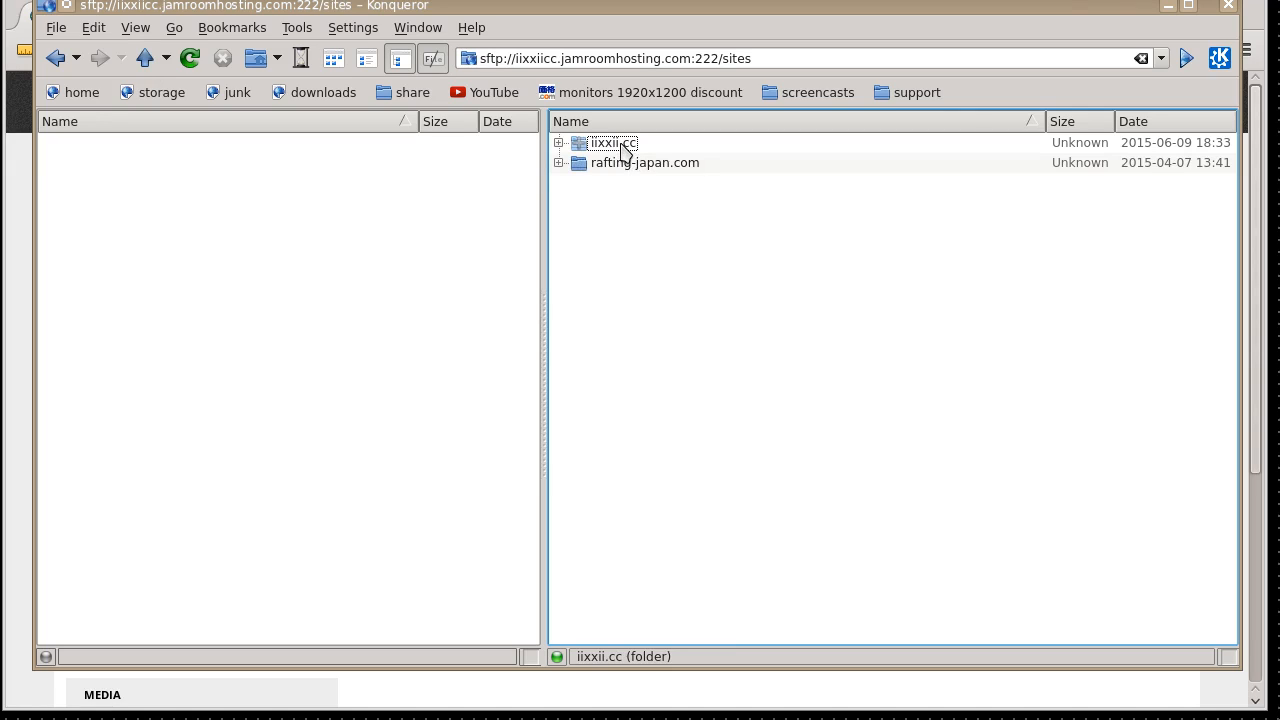
double_click(612, 142)
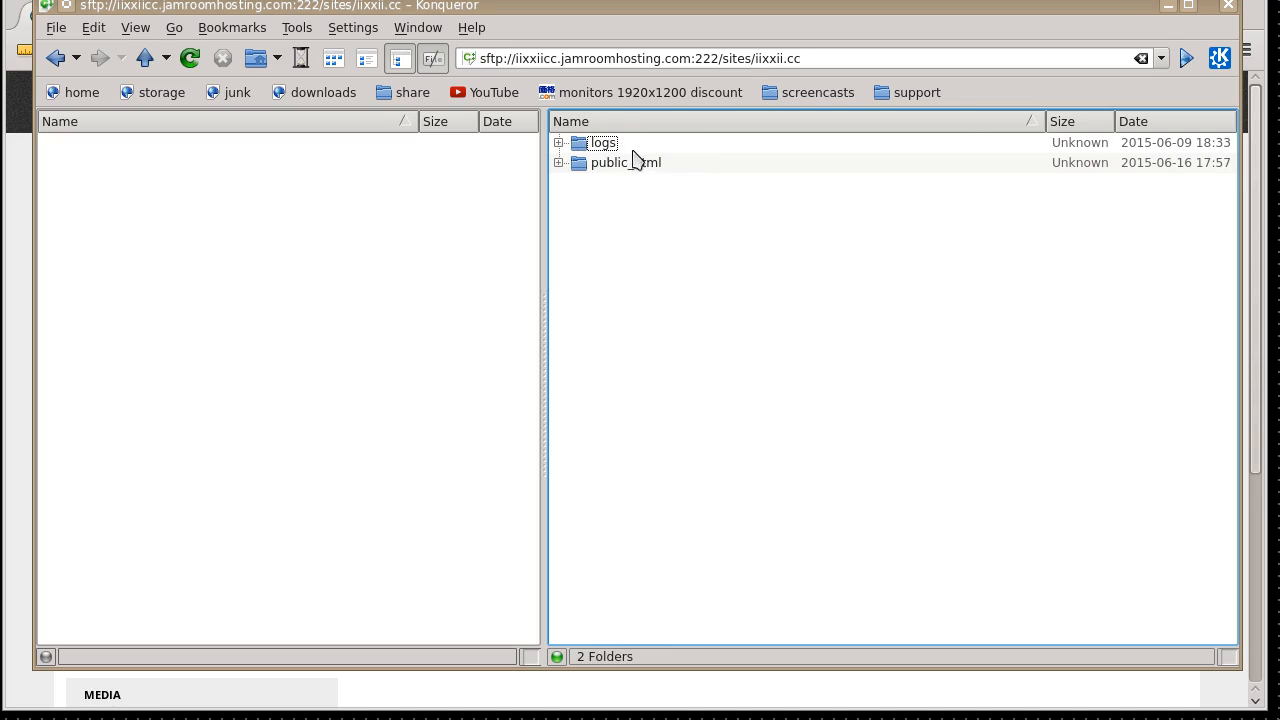
double_click(624, 162)
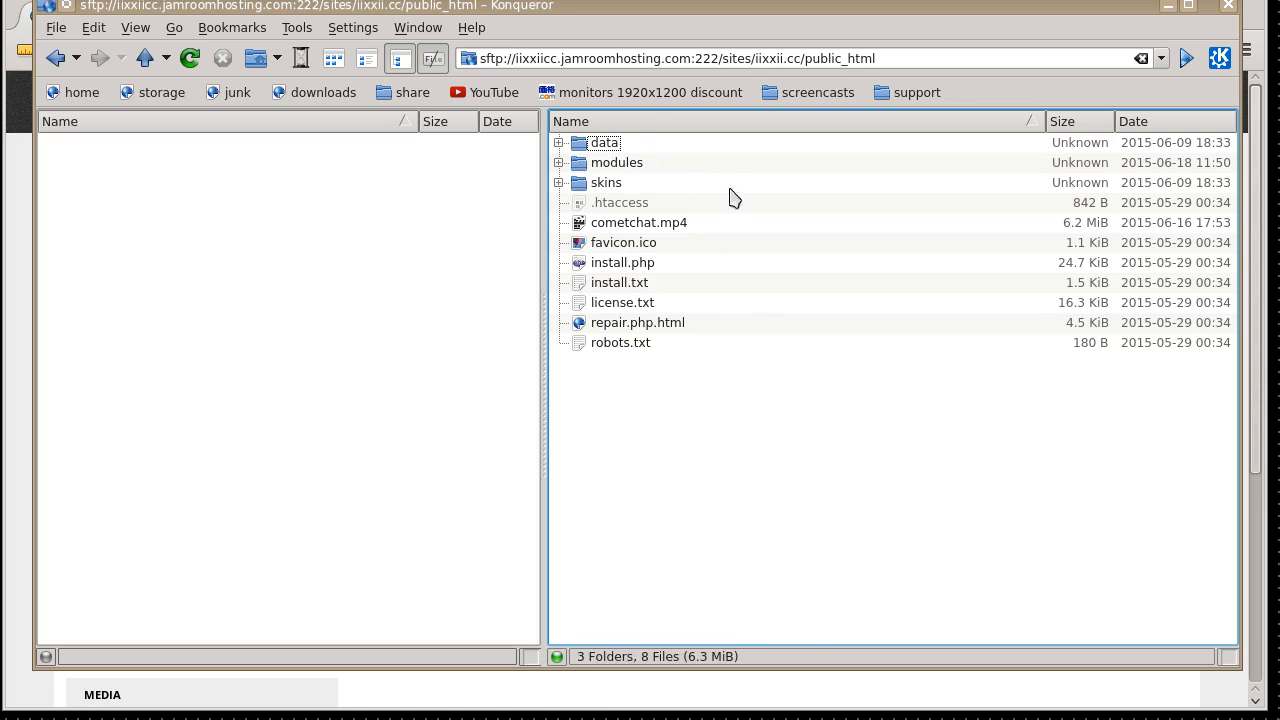
mouse_move(784, 436)
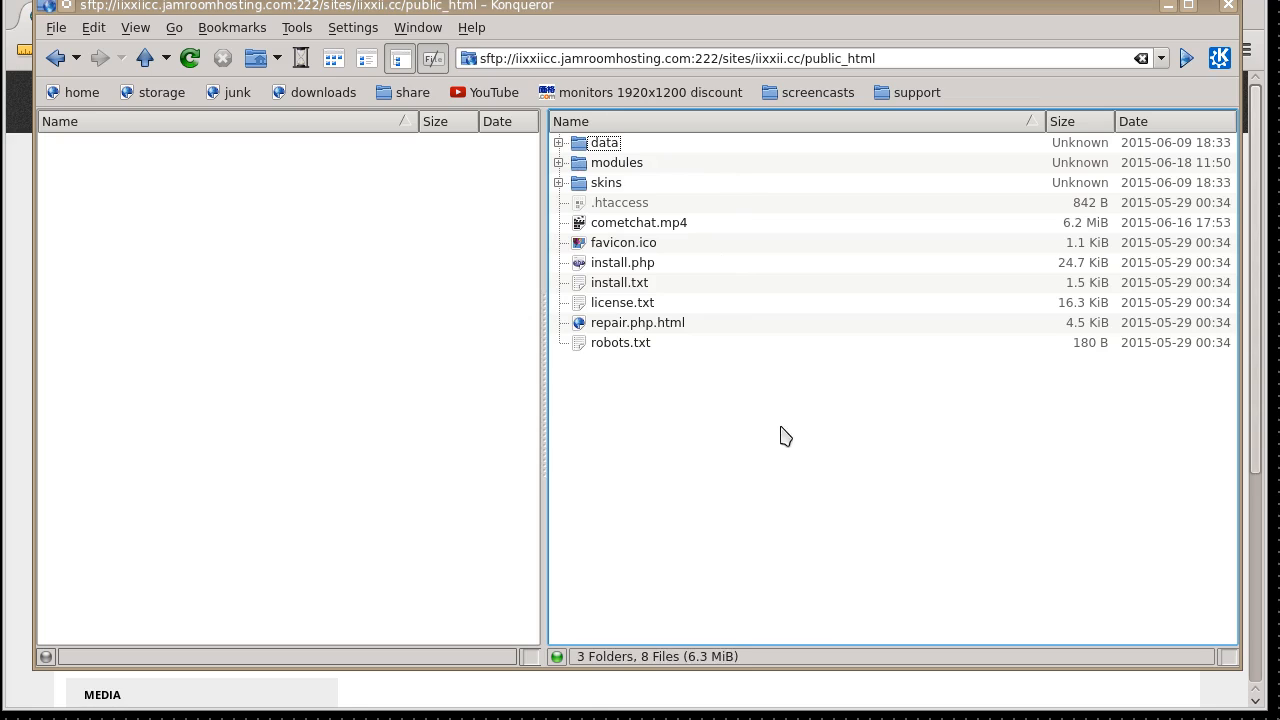
mouse_move(668, 272)
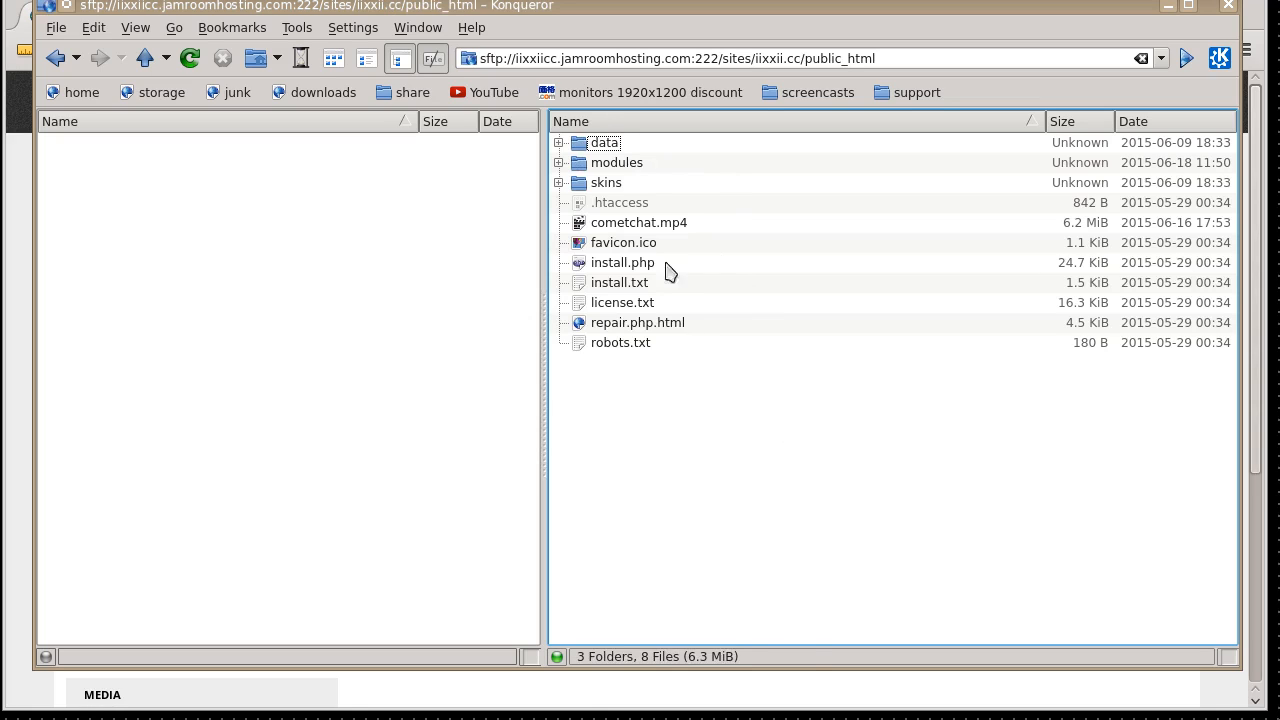
double_click(606, 182)
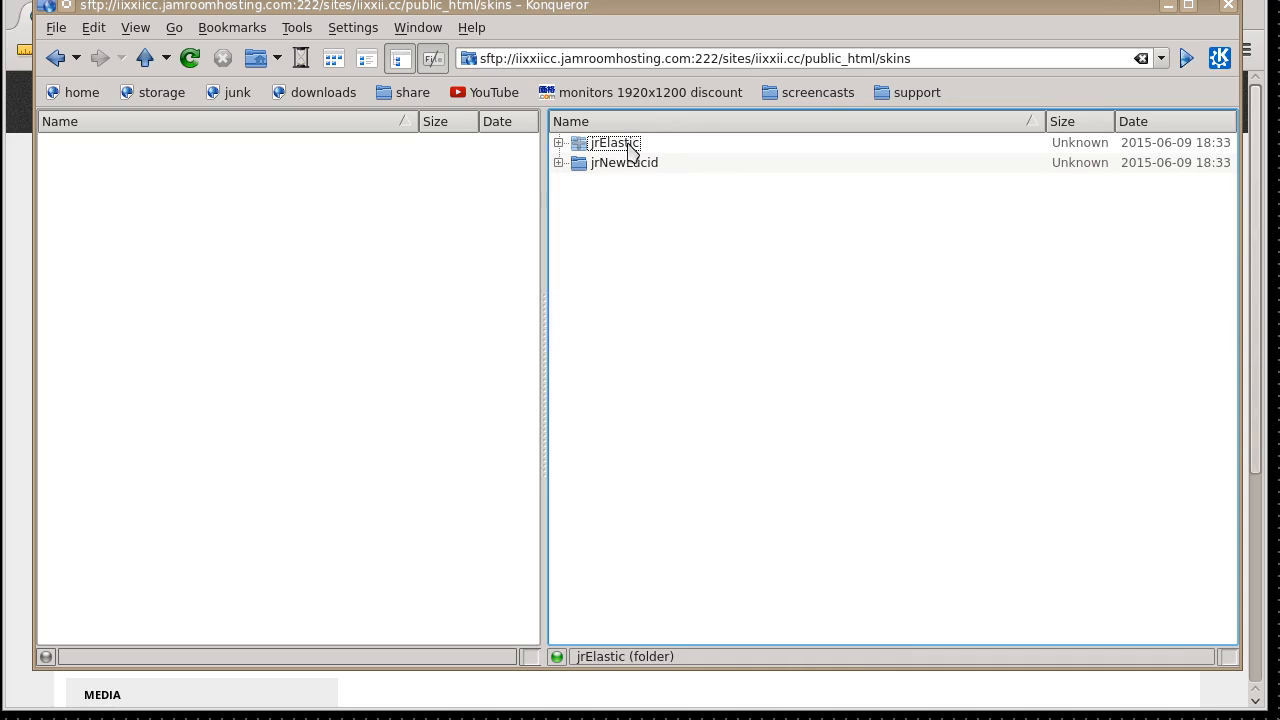
double_click(614, 144)
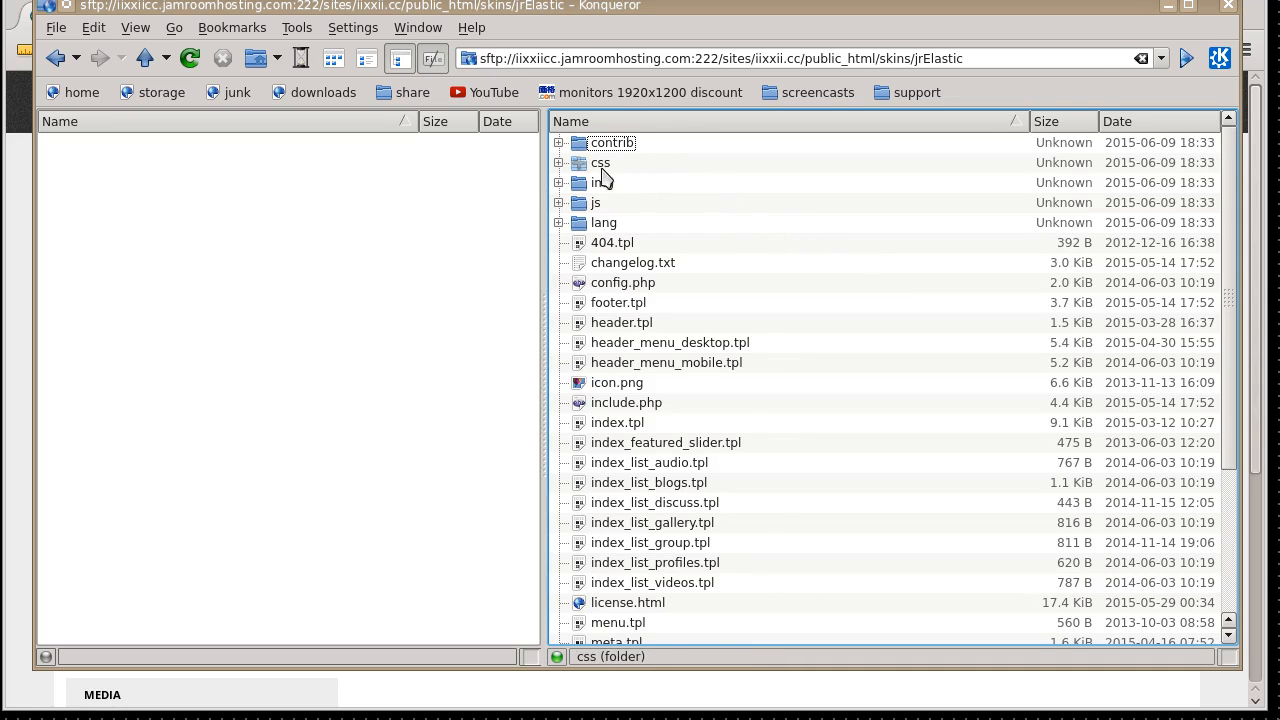
double_click(600, 162)
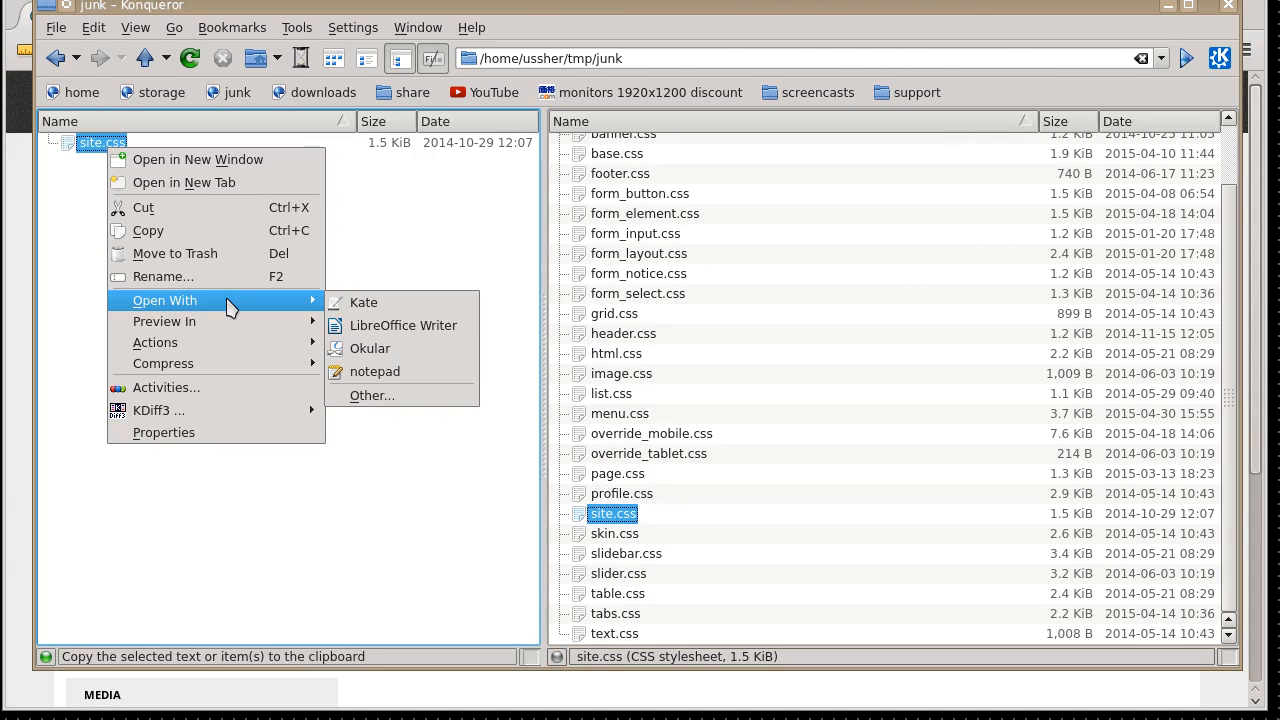
mouse_move(364, 302)
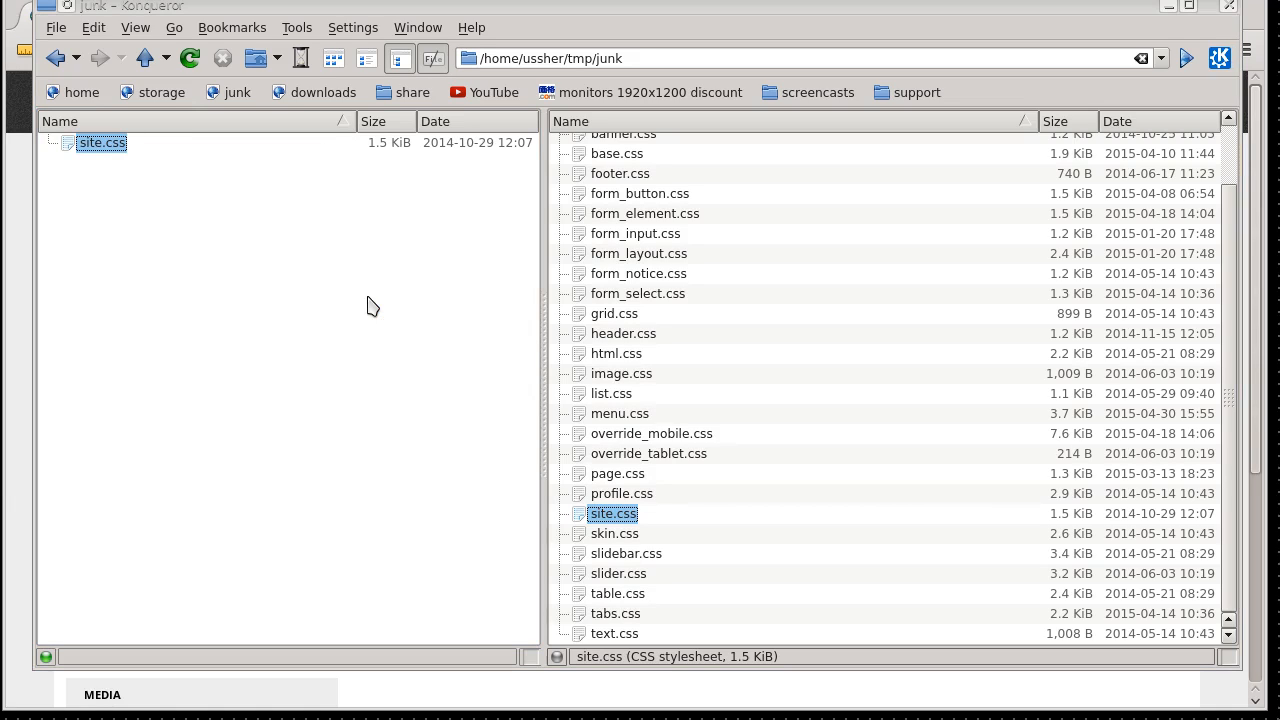
Step: Edit the local site.css in Kate, adding a '#header {' rule at the end of the file
double_click(612, 512)
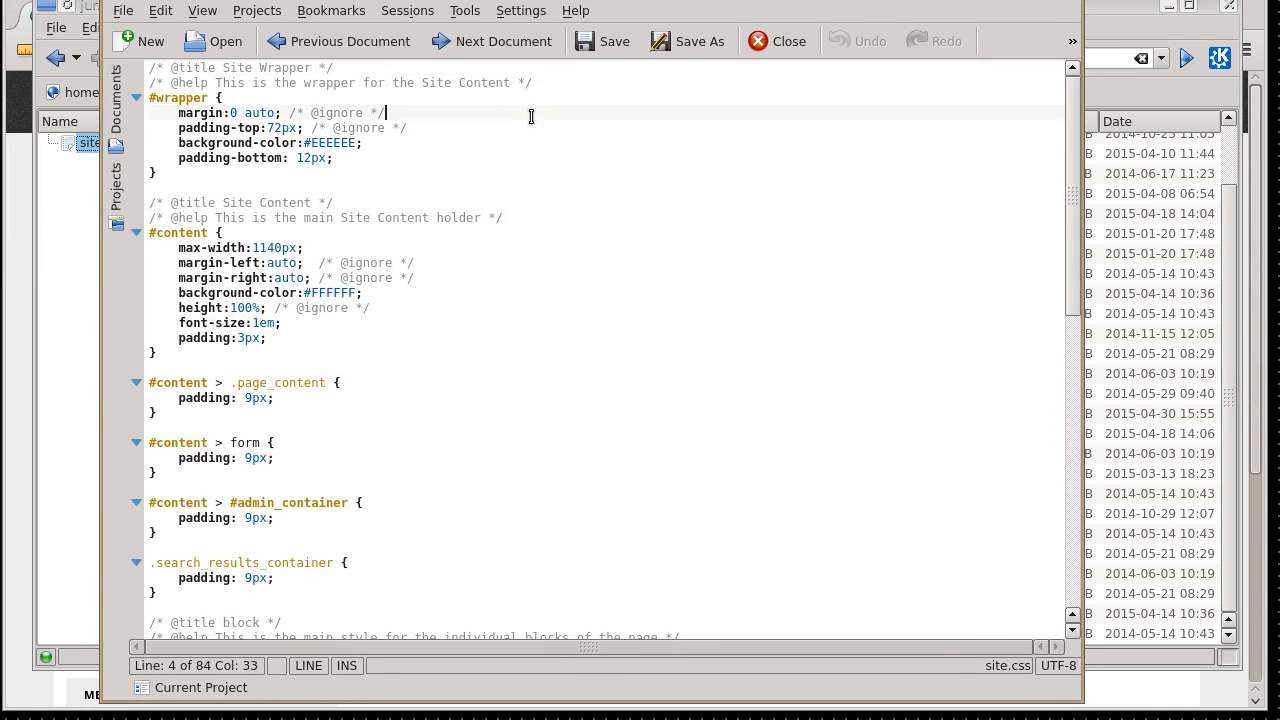
scroll("down", 3)
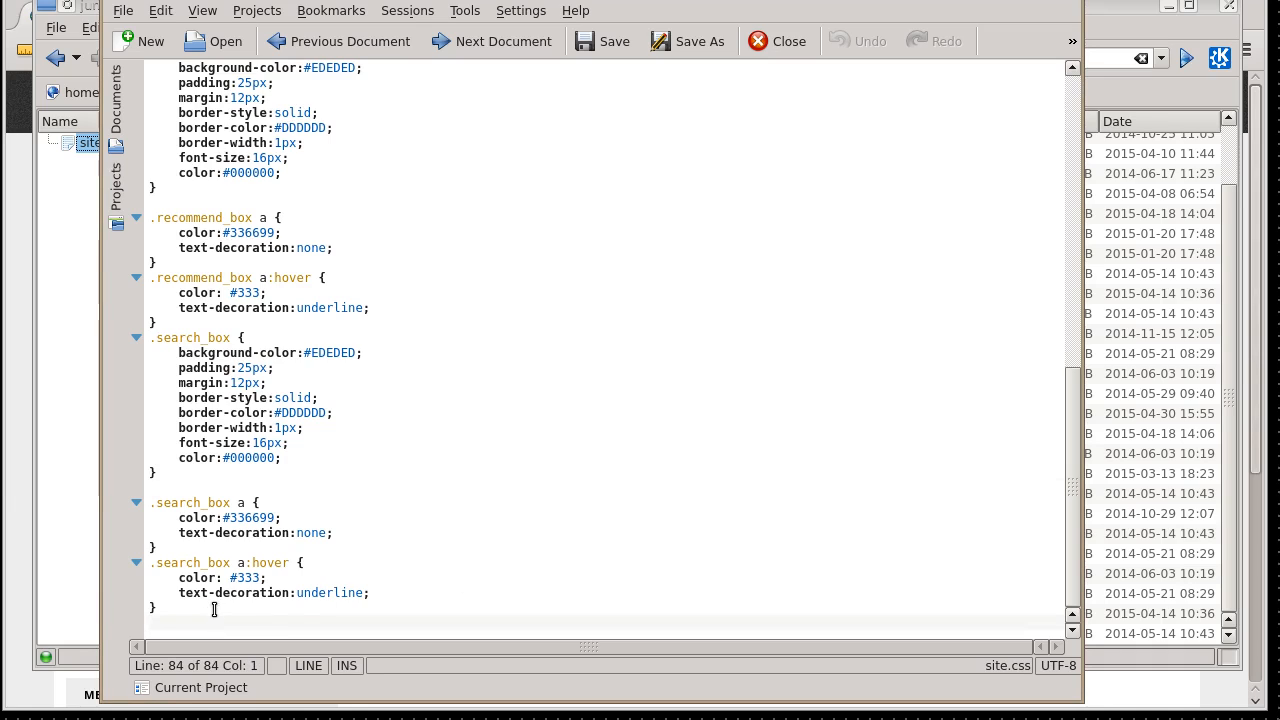
type("#header {")
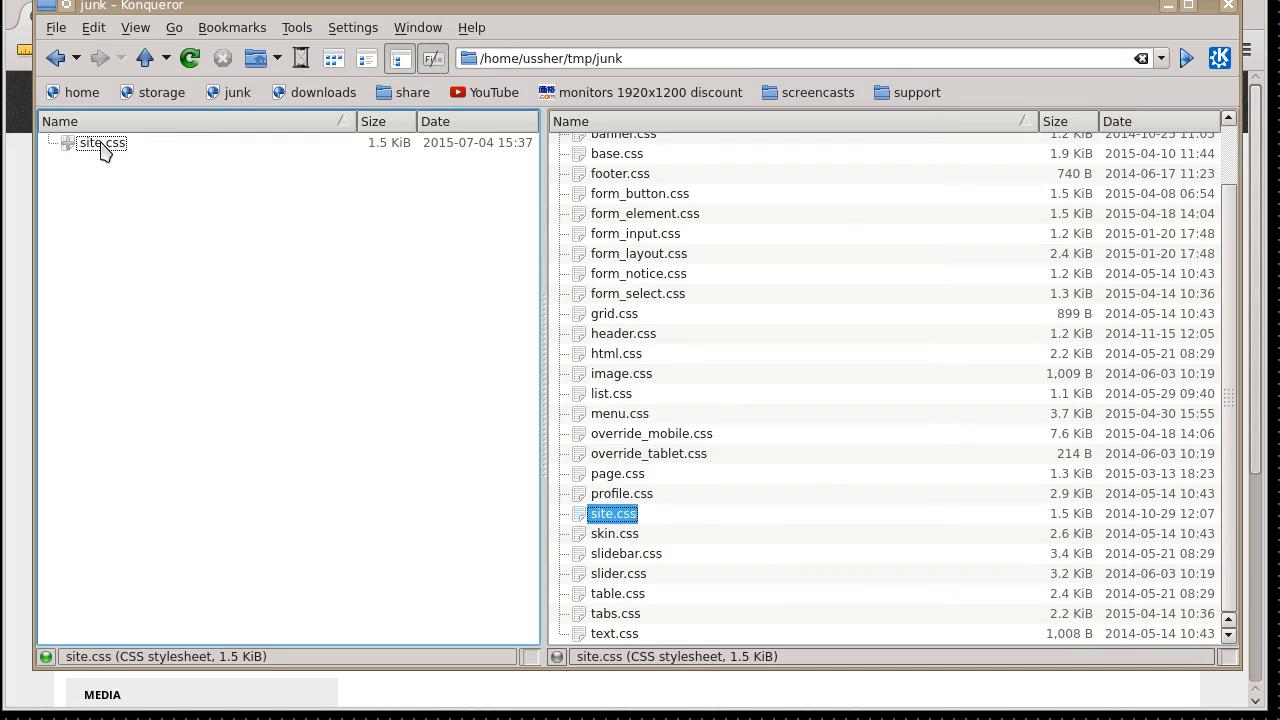
Step: Drag site.css onto the server css folder, copying it and overwriting the remote file
left_click_drag(612, 512, 100, 142)
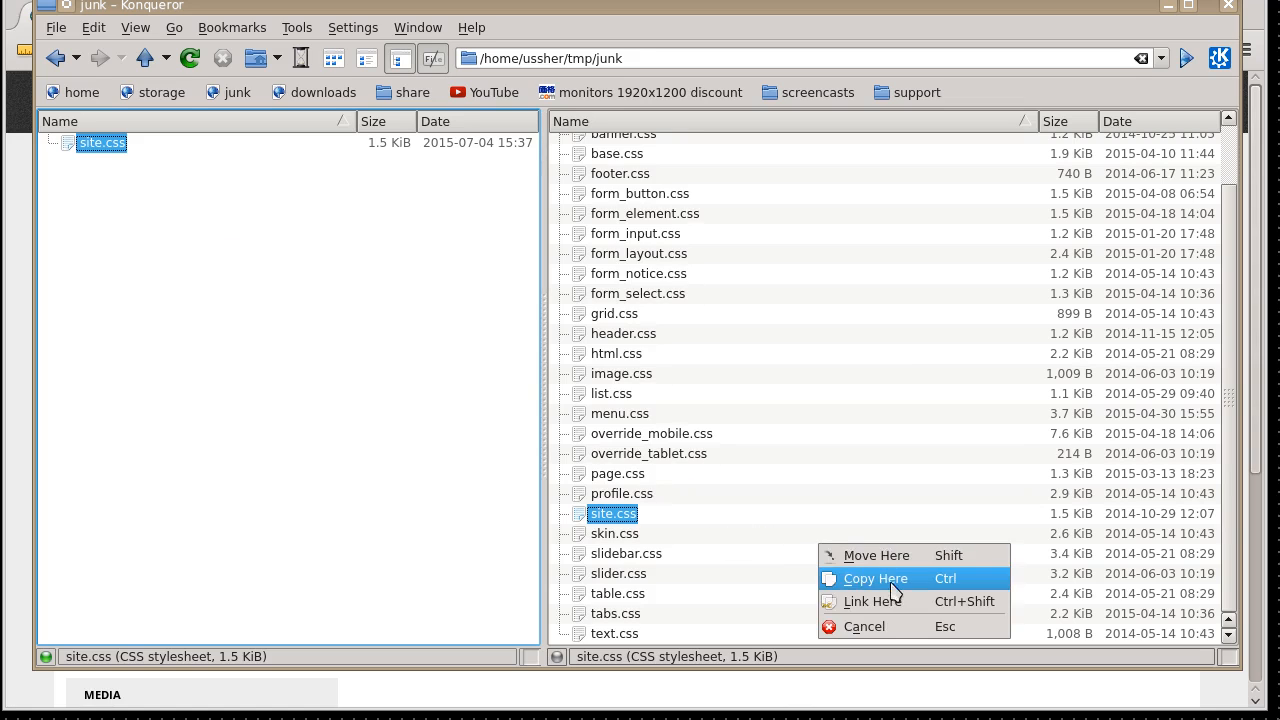
left_click(876, 578)
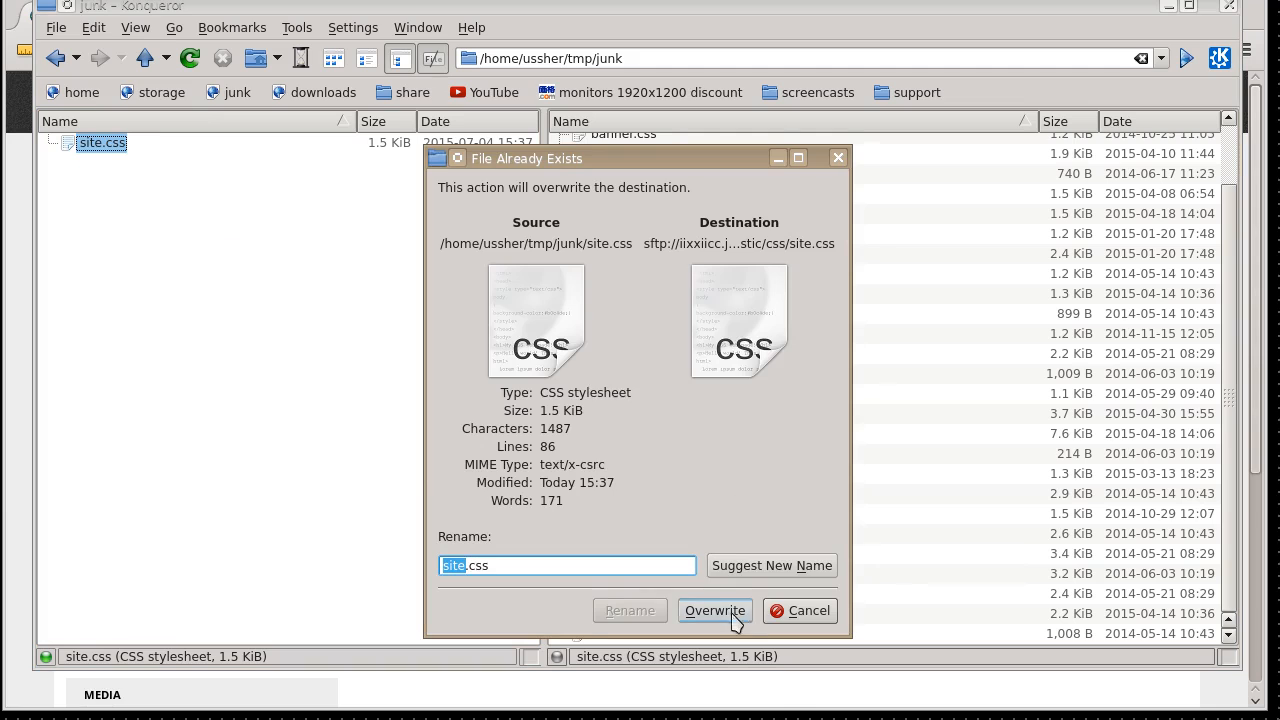
left_click(714, 610)
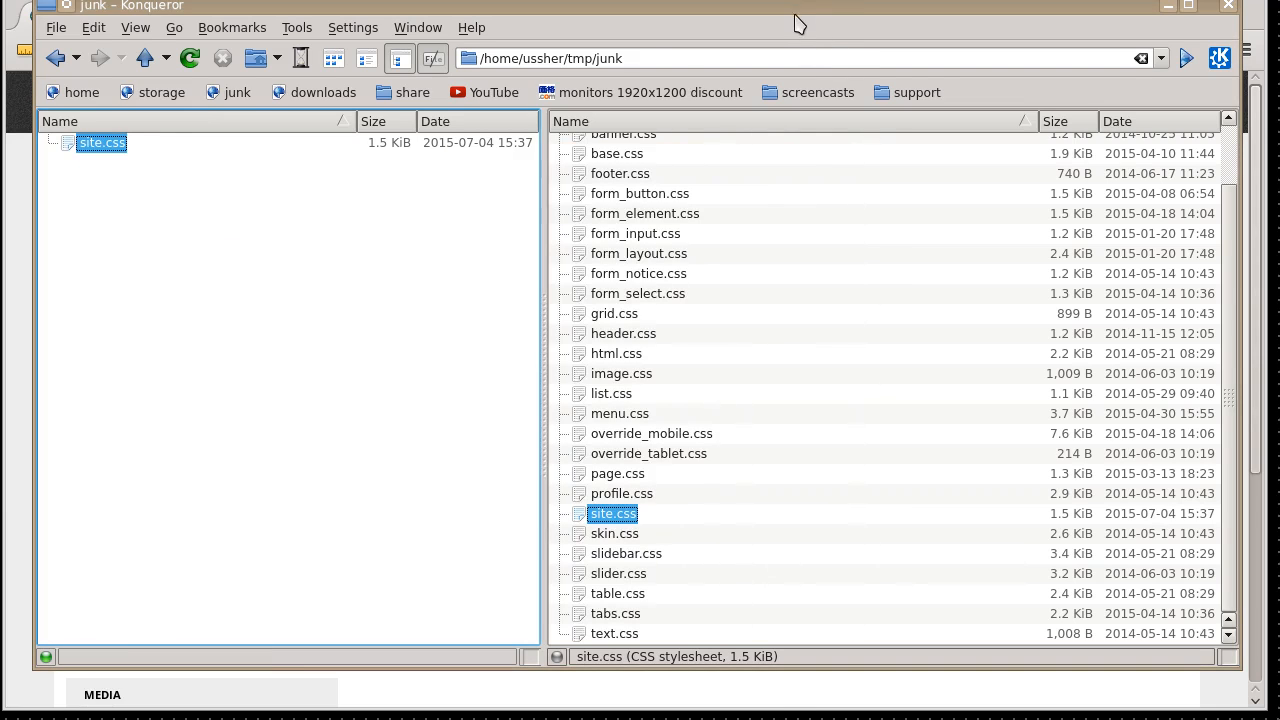
mouse_move(264, 328)
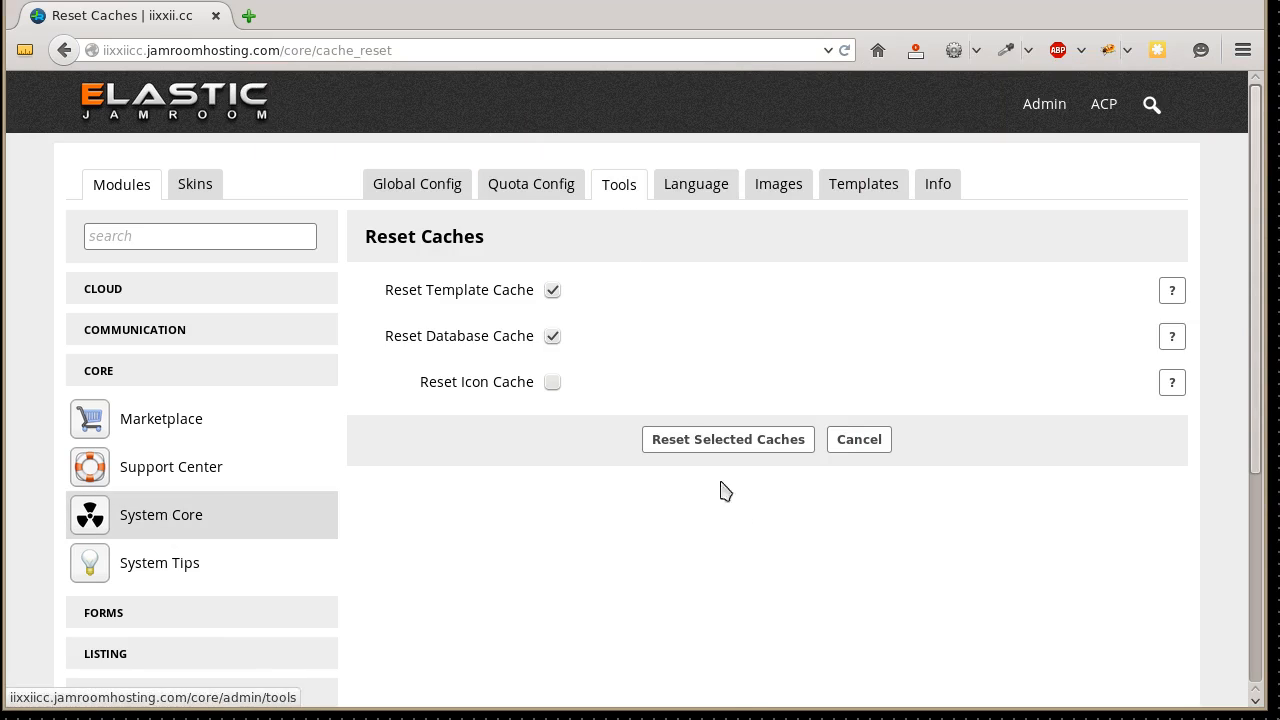
Step: Reset the selected caches and refresh so the header shows the new red styling
left_click(728, 440)
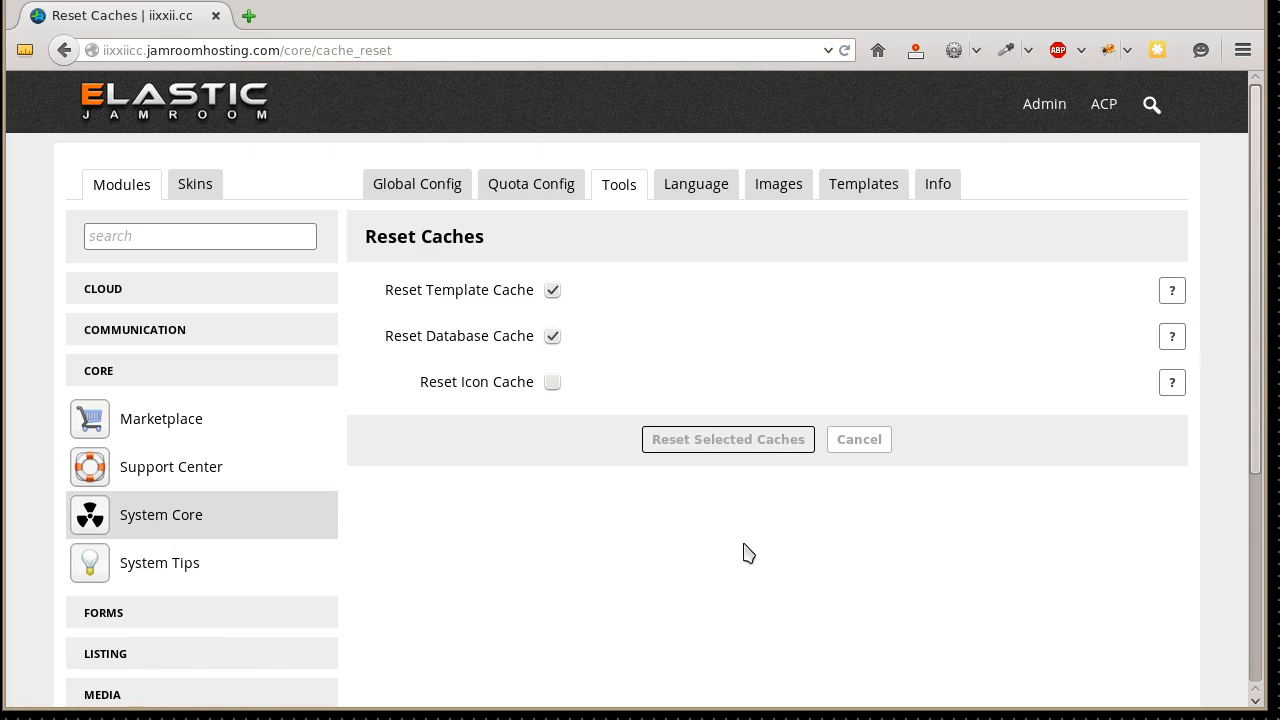
left_click(728, 440)
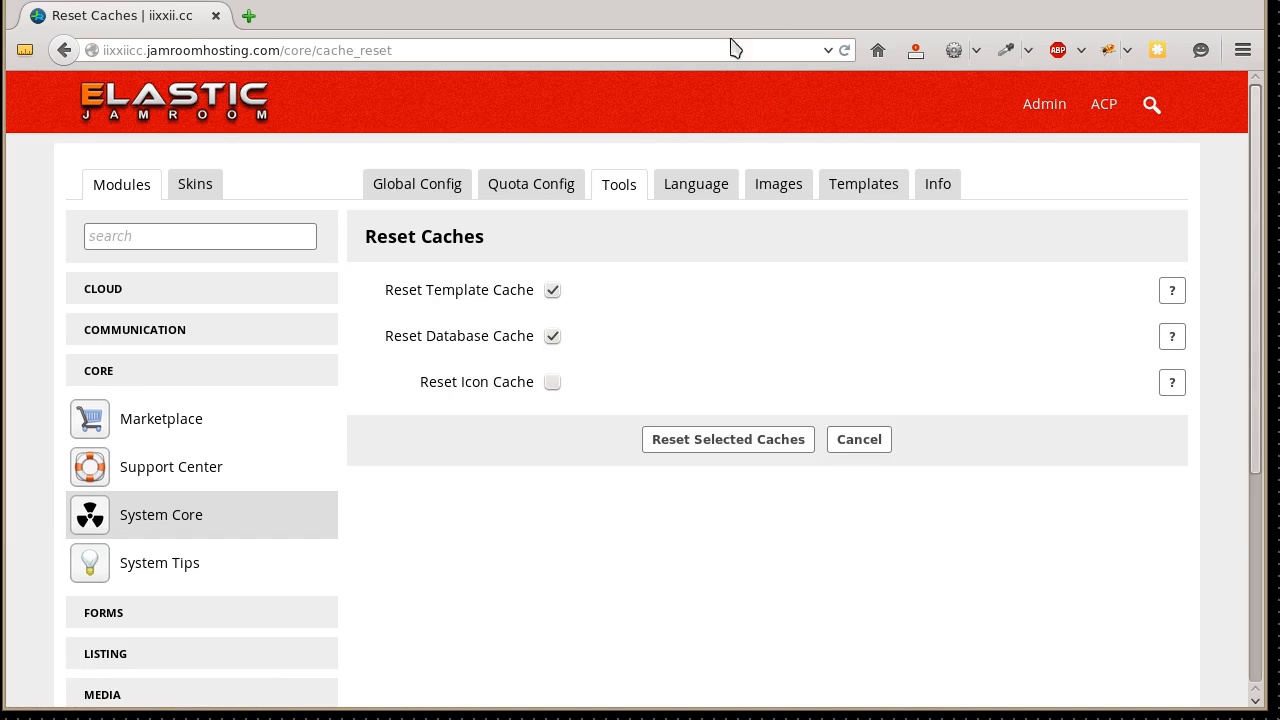
mouse_move(972, 482)
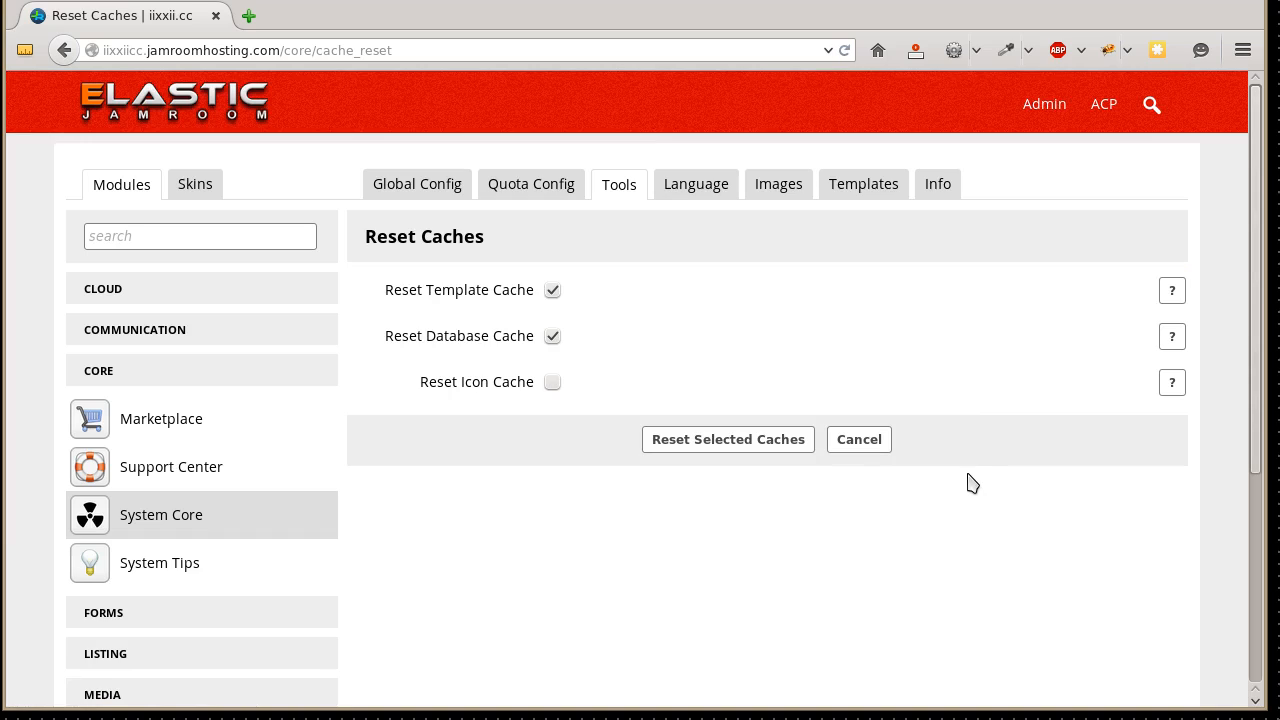